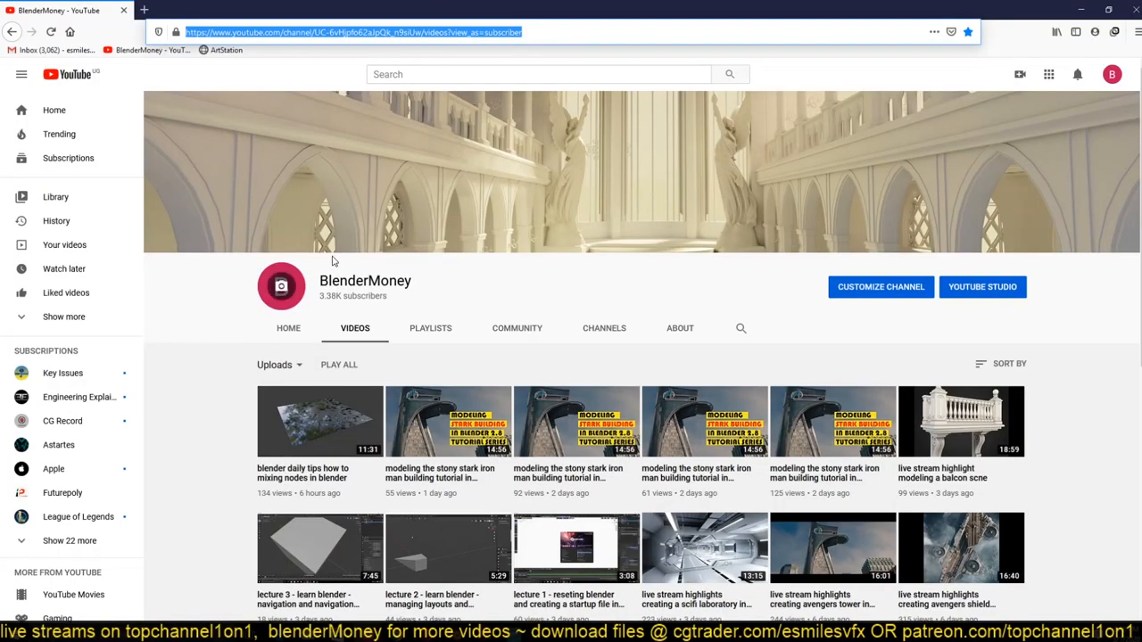
Scroll the TopChannel1on1 videos page, then switch to the Discord server's #general channel.
scroll(down, 3)
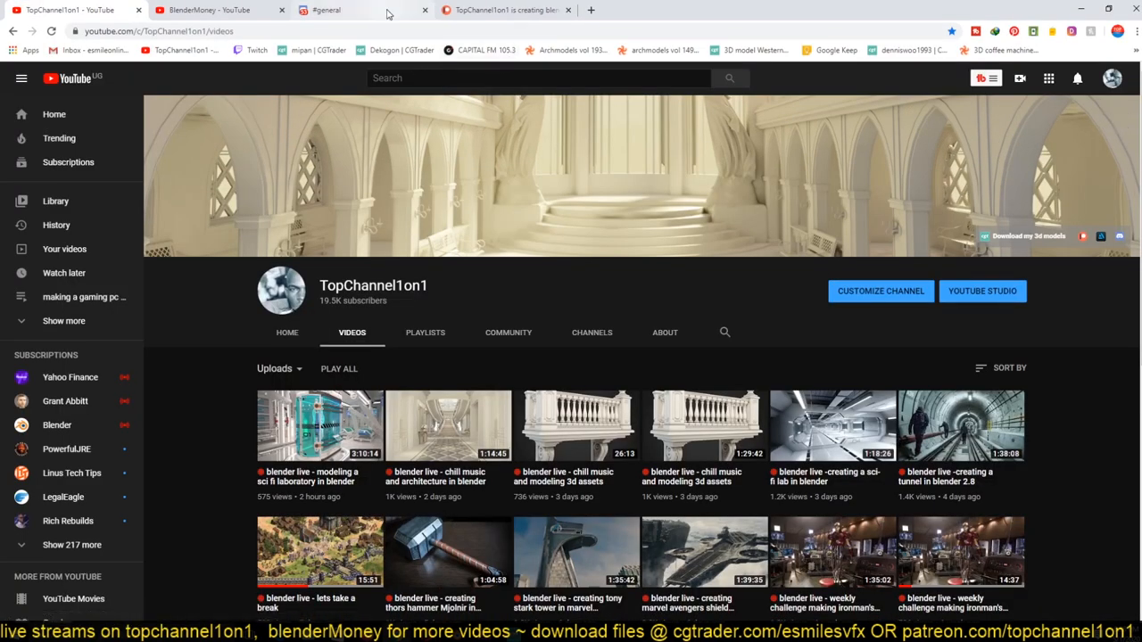
click(330, 10)
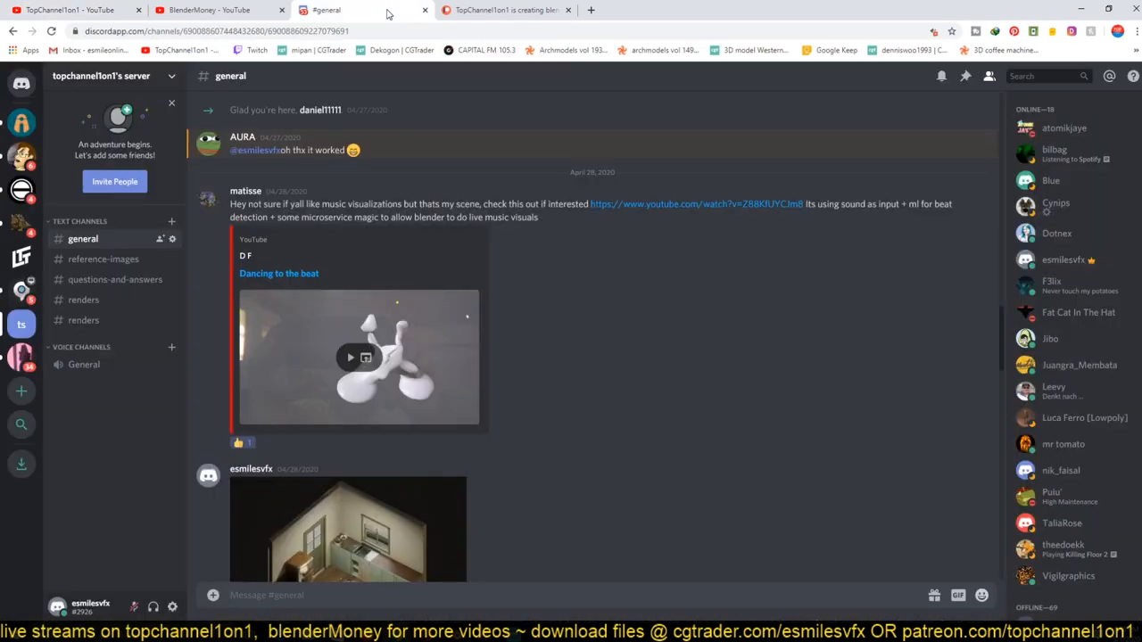
scroll(down, 3)
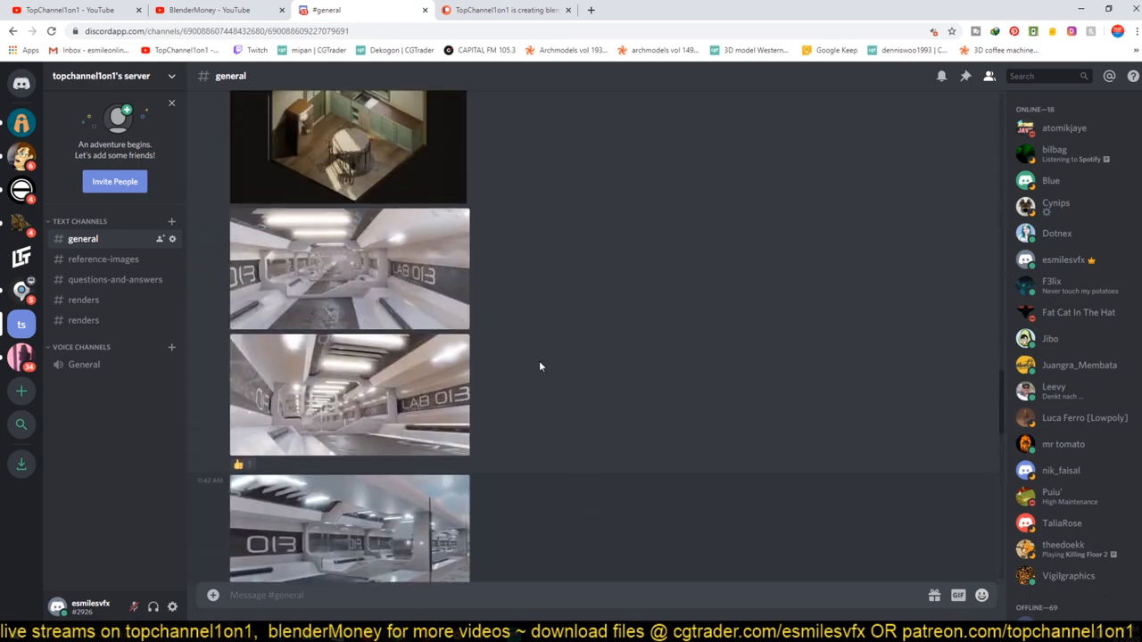
scroll(down, 3)
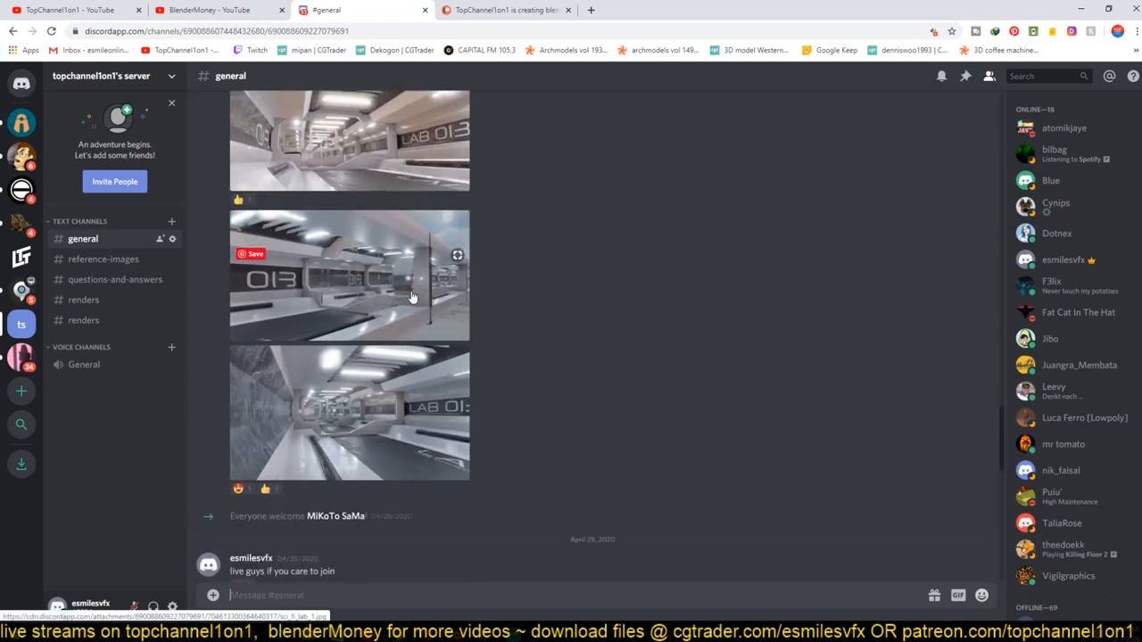
scroll(down, 3)
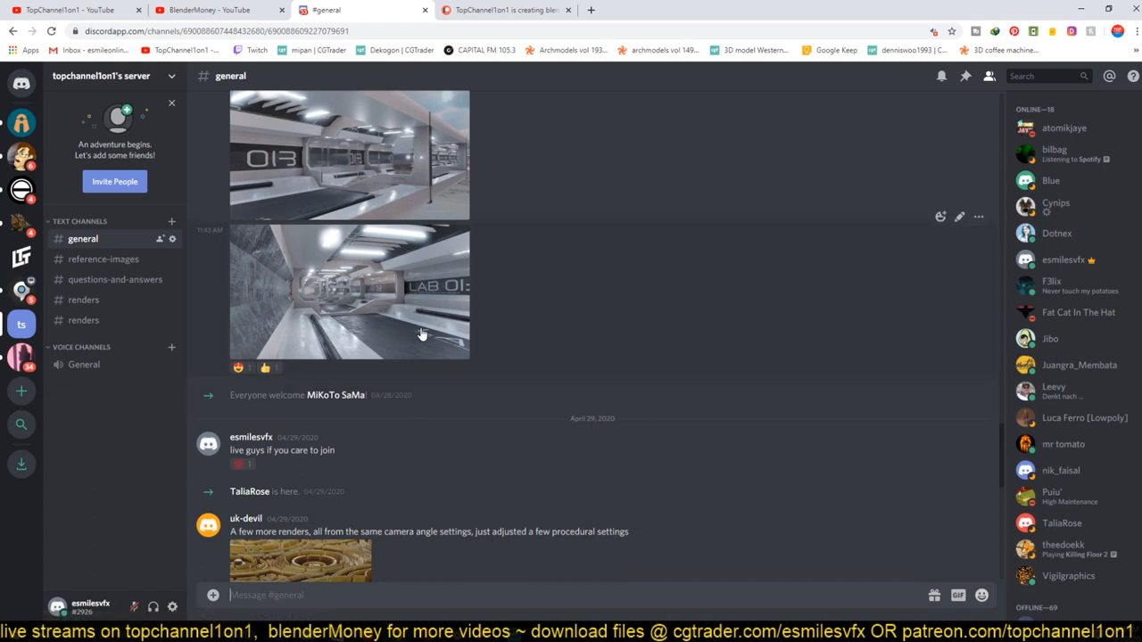
scroll(up, 3)
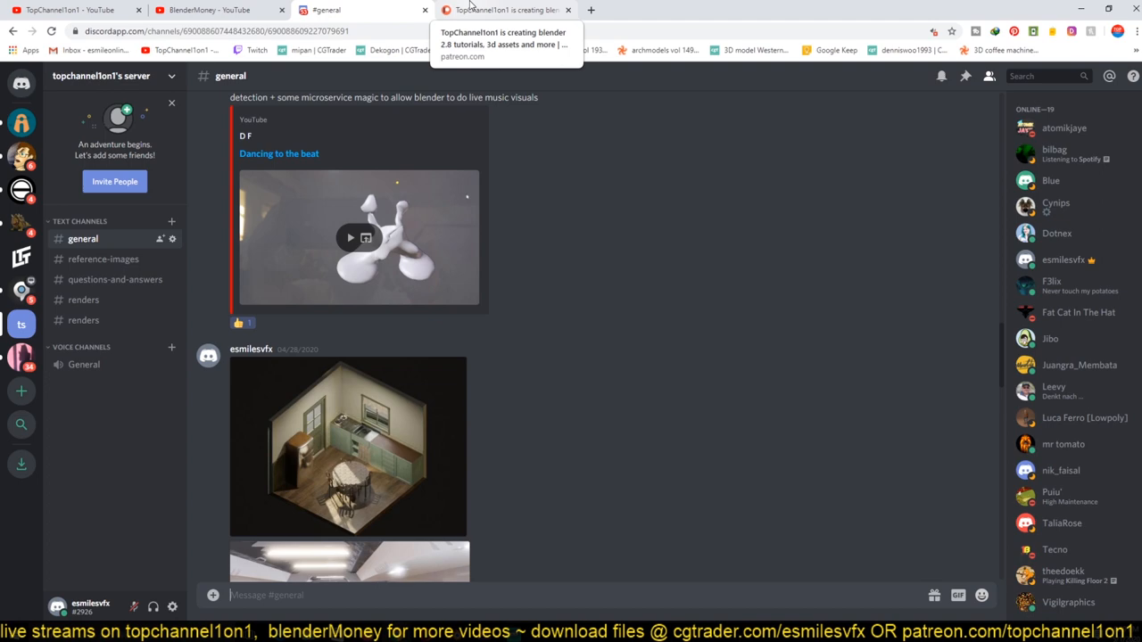
Show TopChannel1on1's Patreon page, scrolled down to the Bridge live stream project file post.
click(504, 9)
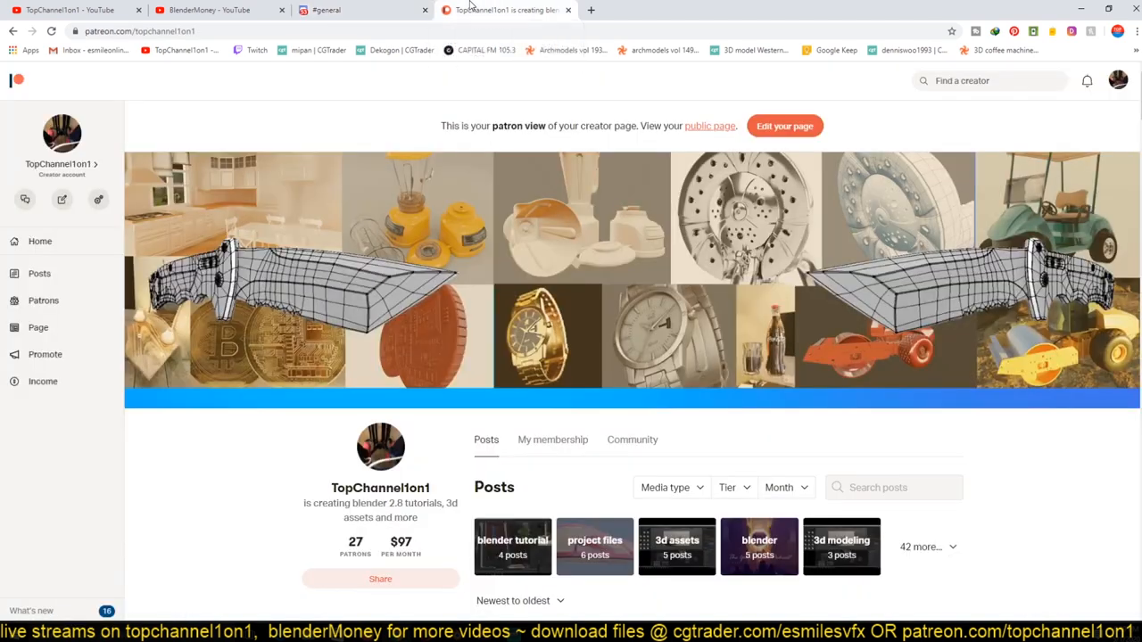
mouse_move(211, 517)
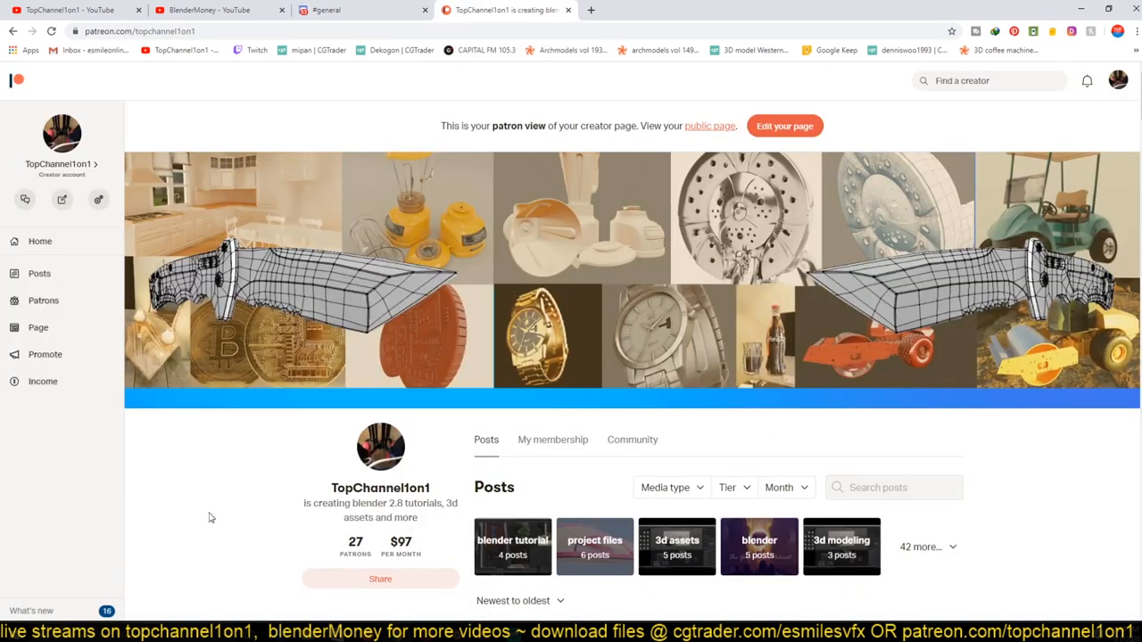
scroll(down, 3)
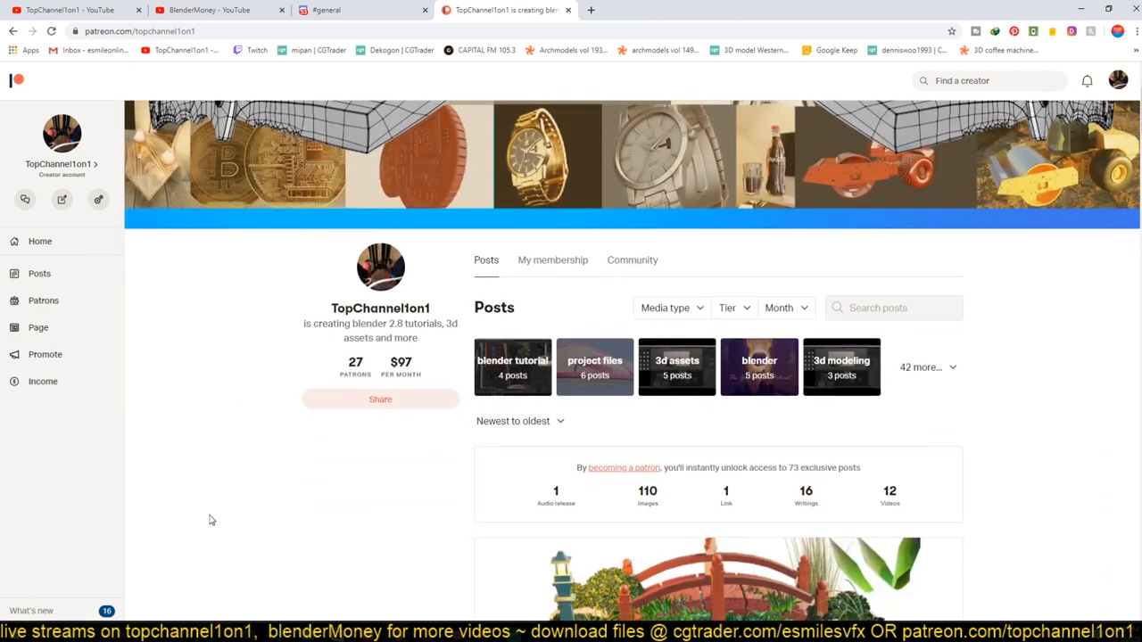
scroll(down, 3)
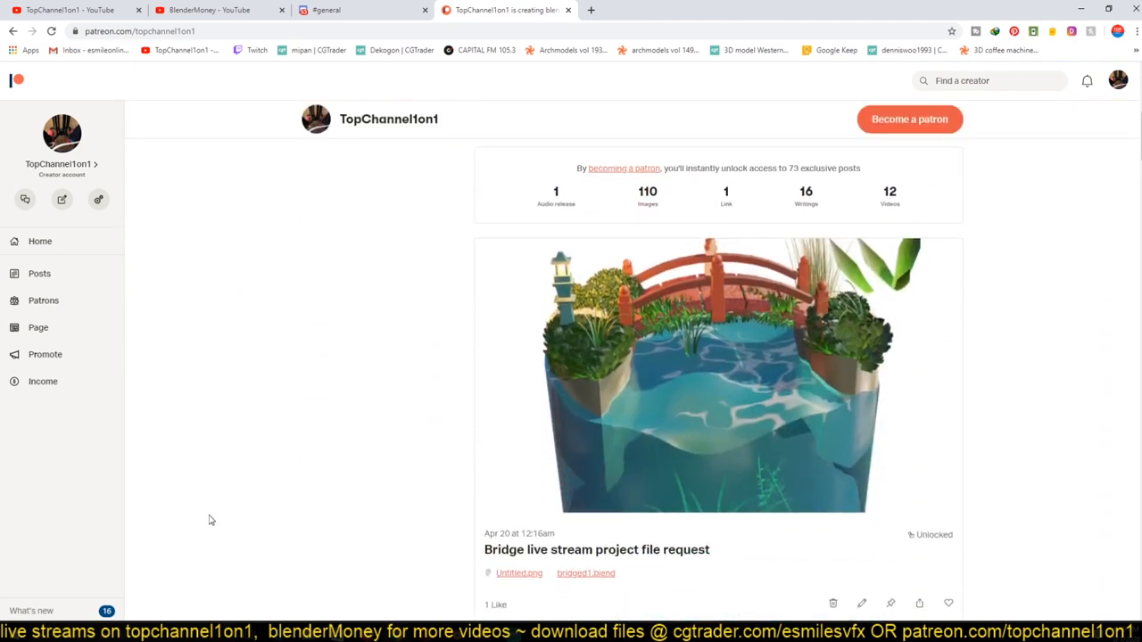